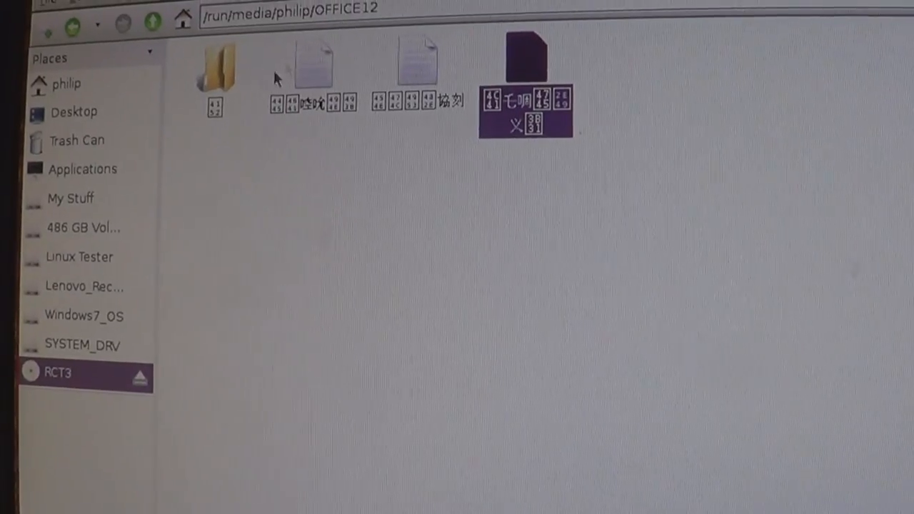
Launch Wine's Notepad, open Printer Setup, and dismiss the no-printer-installed warning.
{"action": "double_click", "coordinate": [213, 63]}
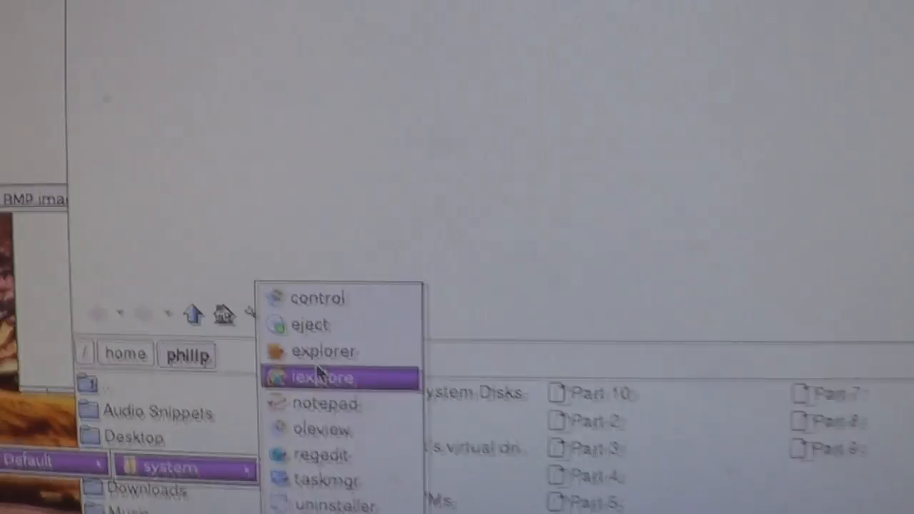
{"action": "left_click", "coordinate": [323, 377]}
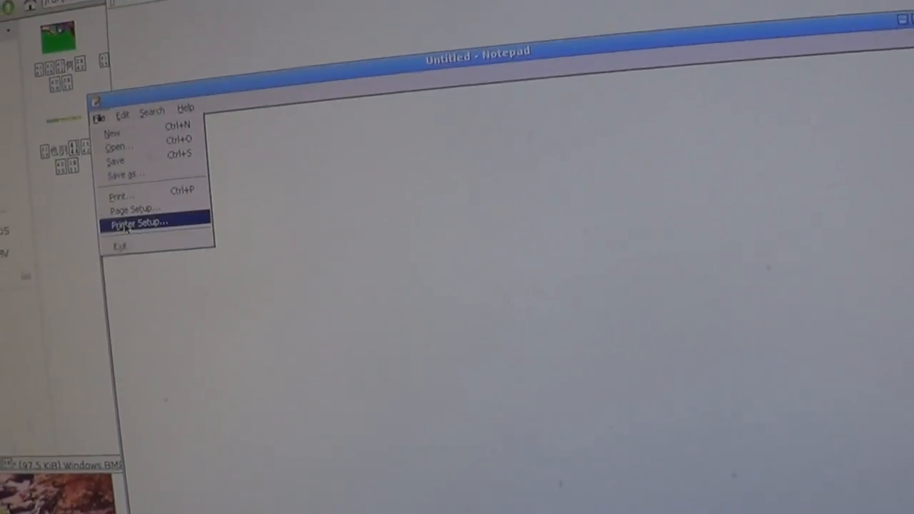
{"action": "left_click", "coordinate": [139, 222]}
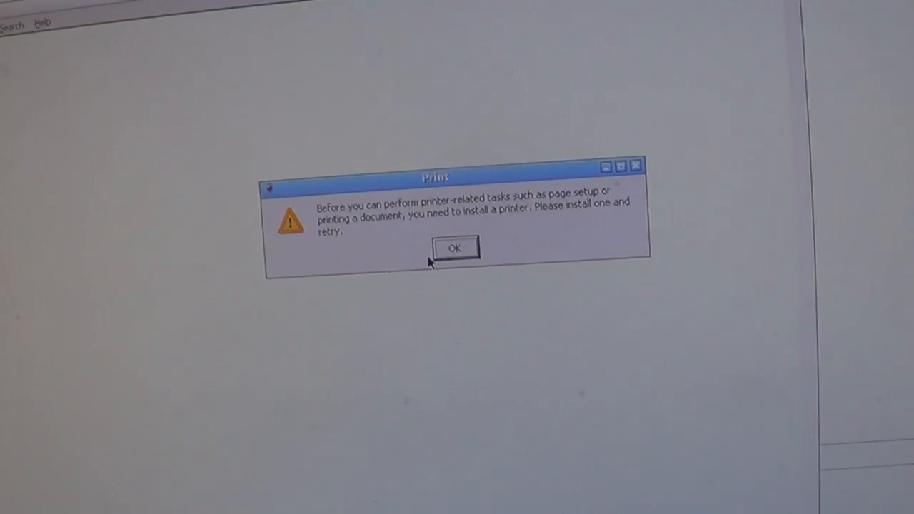
{"action": "left_click", "coordinate": [455, 248]}
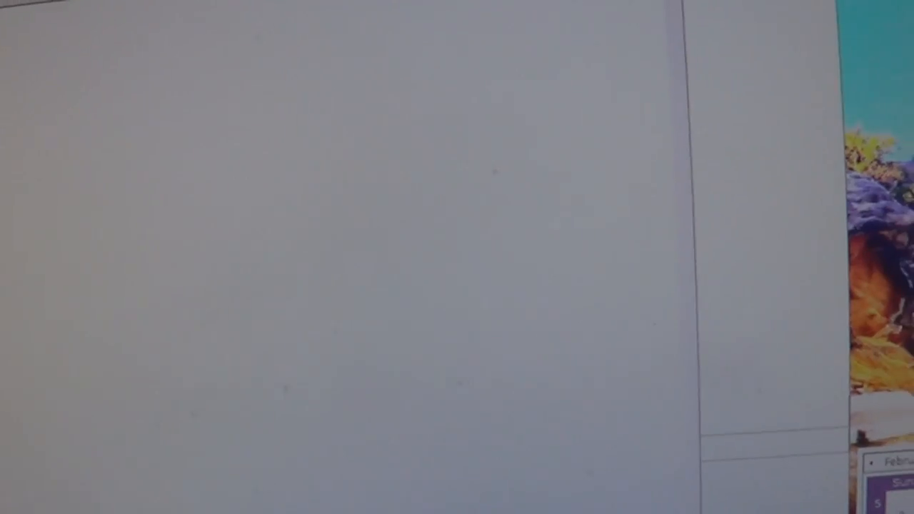